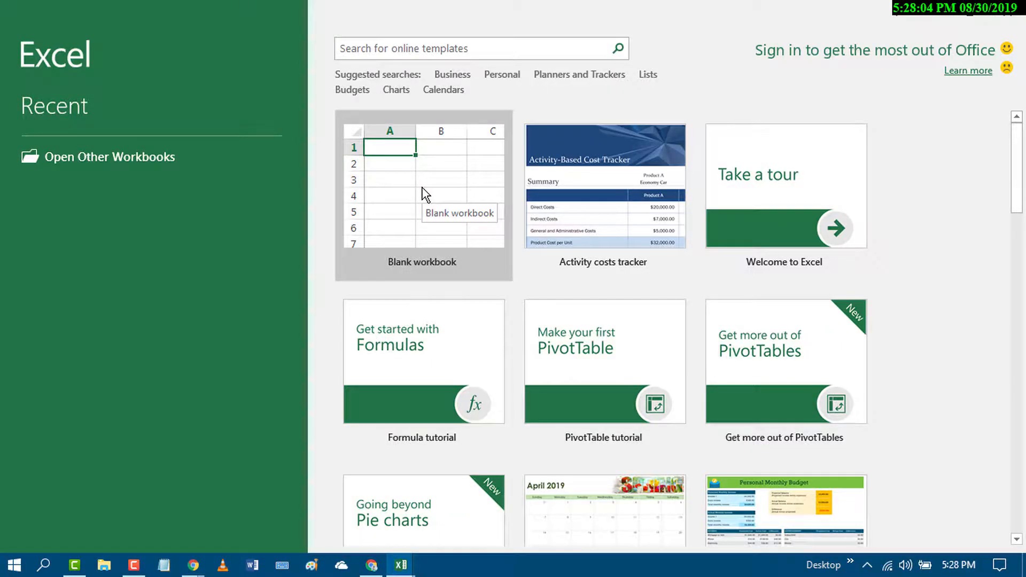
Create a new blank workbook, Book1, from the Excel start screen
{"action": "left_click", "coordinate": [423, 196]}
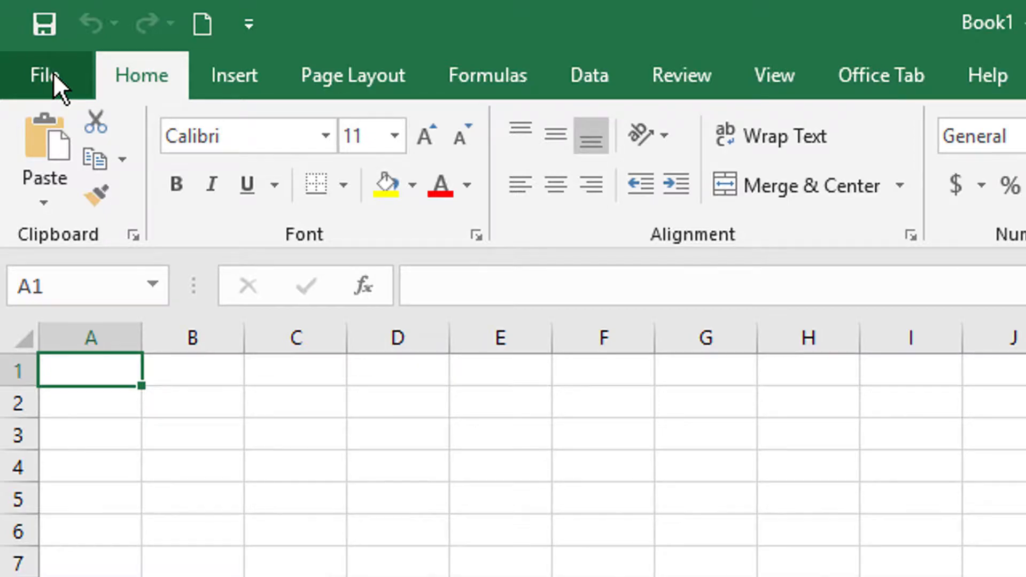
Uncheck 'Save AutoRecover information every' in Excel's Save options and confirm with OK
{"action": "left_click", "coordinate": [43, 74]}
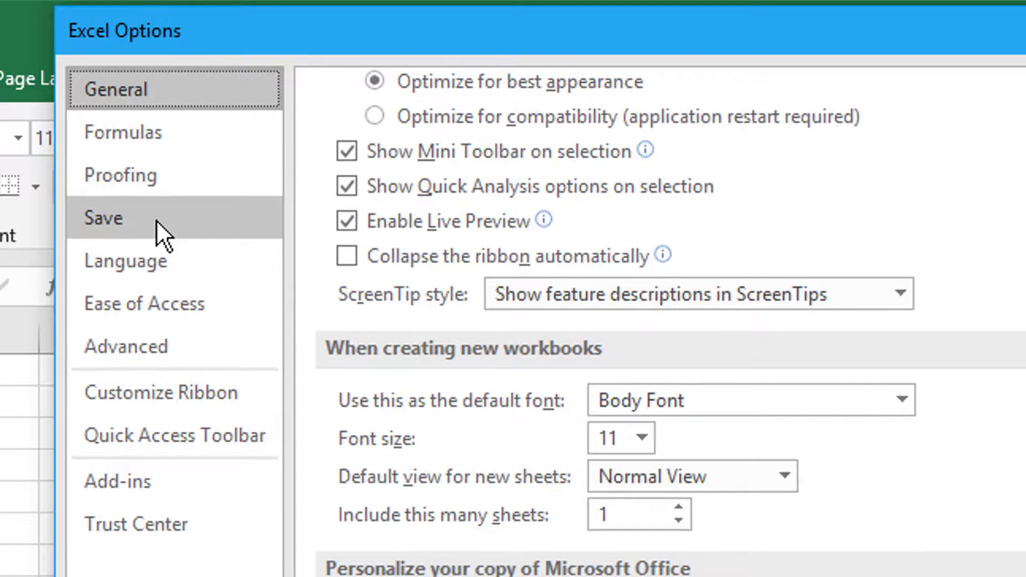
{"action": "left_click", "coordinate": [103, 218]}
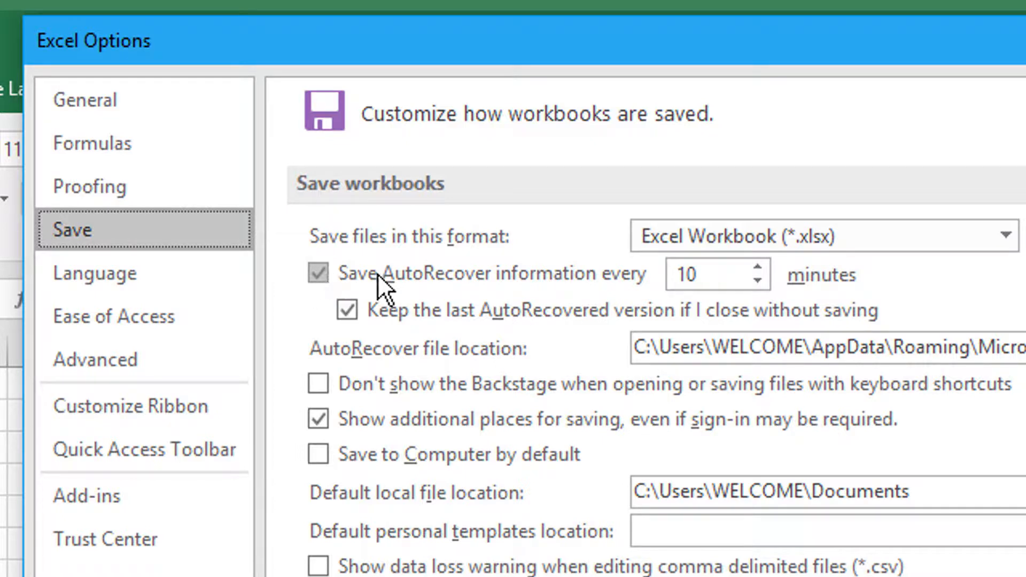
{"action": "mouse_move", "coordinate": [612, 288]}
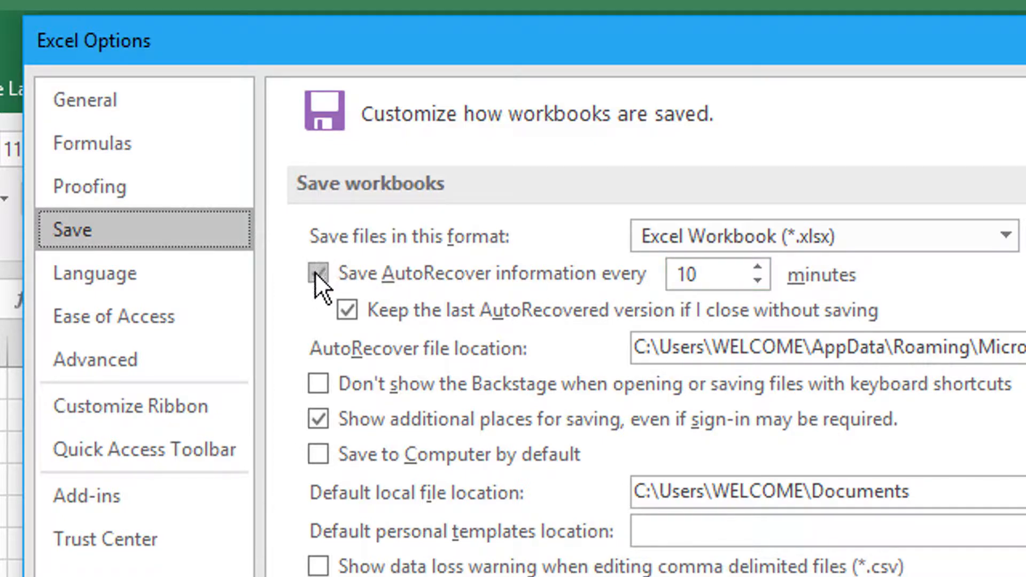
{"action": "left_click", "coordinate": [318, 274]}
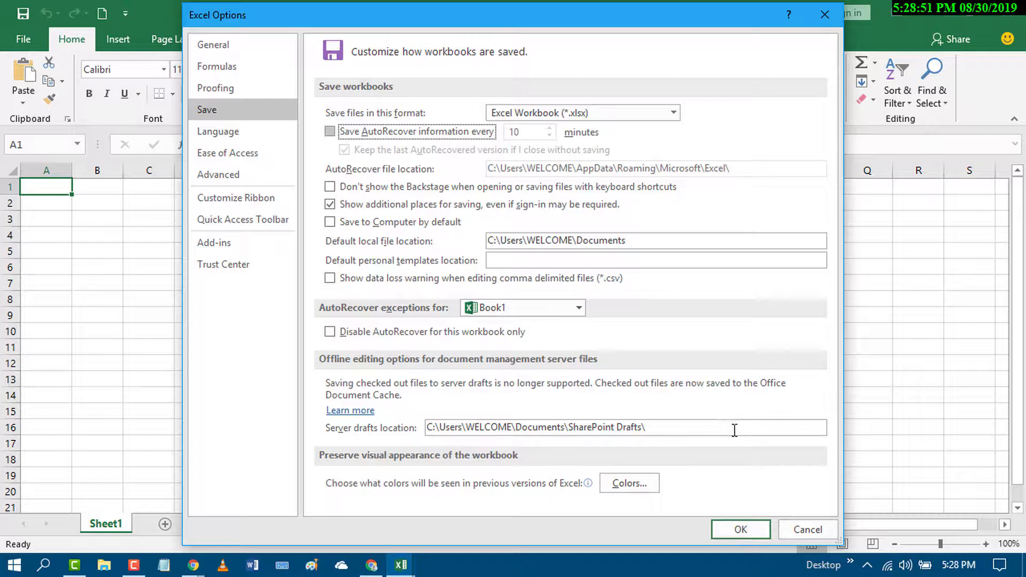
{"action": "left_click", "coordinate": [740, 530]}
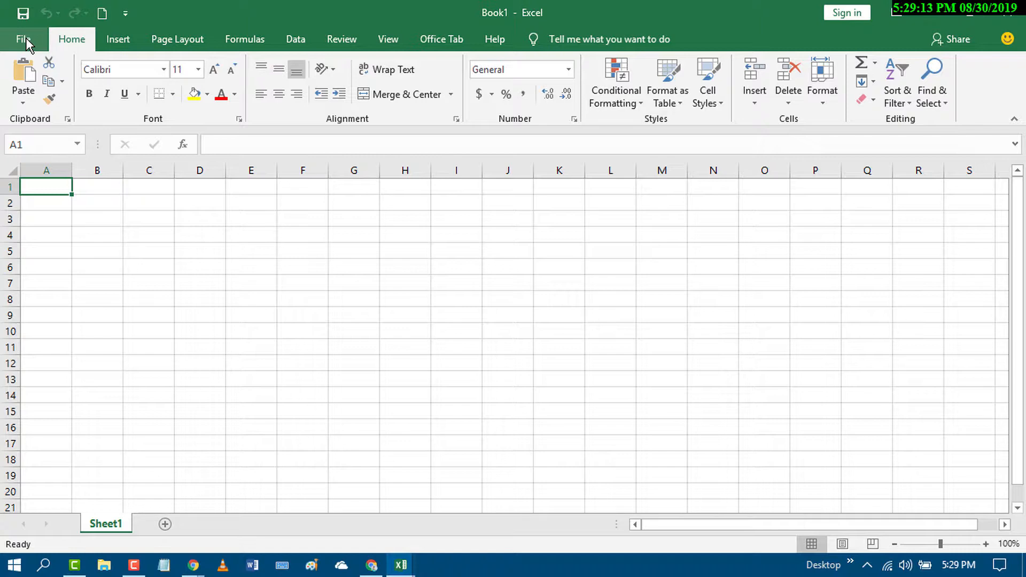
Re-check 'Save AutoRecover information every' in Excel's Save options, set to 60 minutes
{"action": "left_click", "coordinate": [23, 39]}
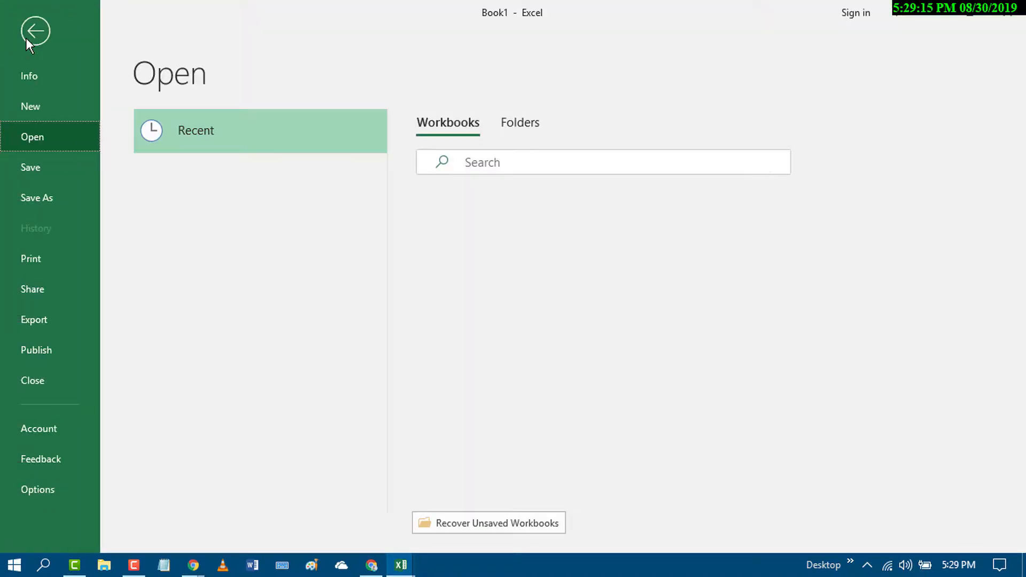
{"action": "left_click", "coordinate": [35, 32]}
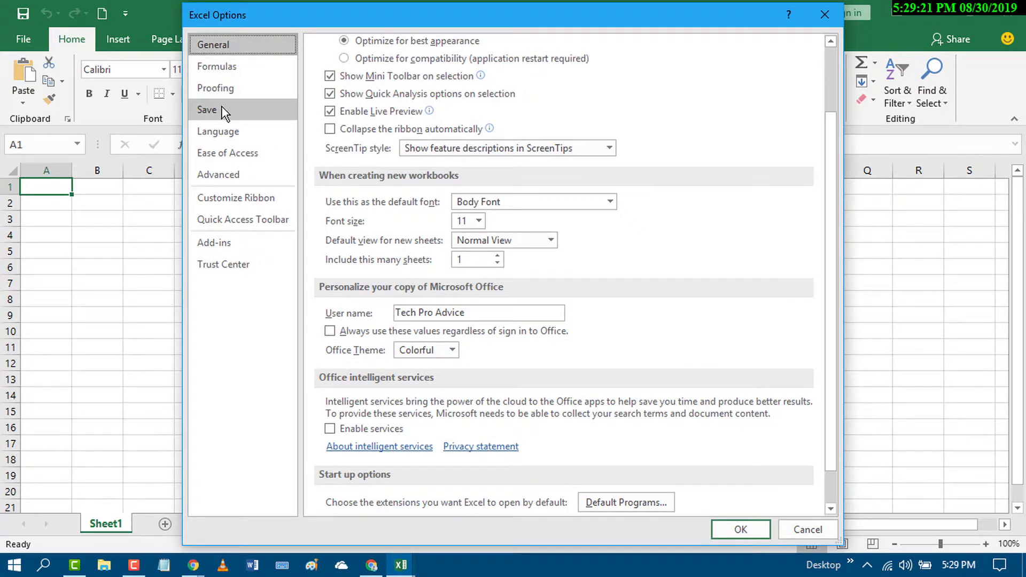
{"action": "left_click", "coordinate": [207, 109]}
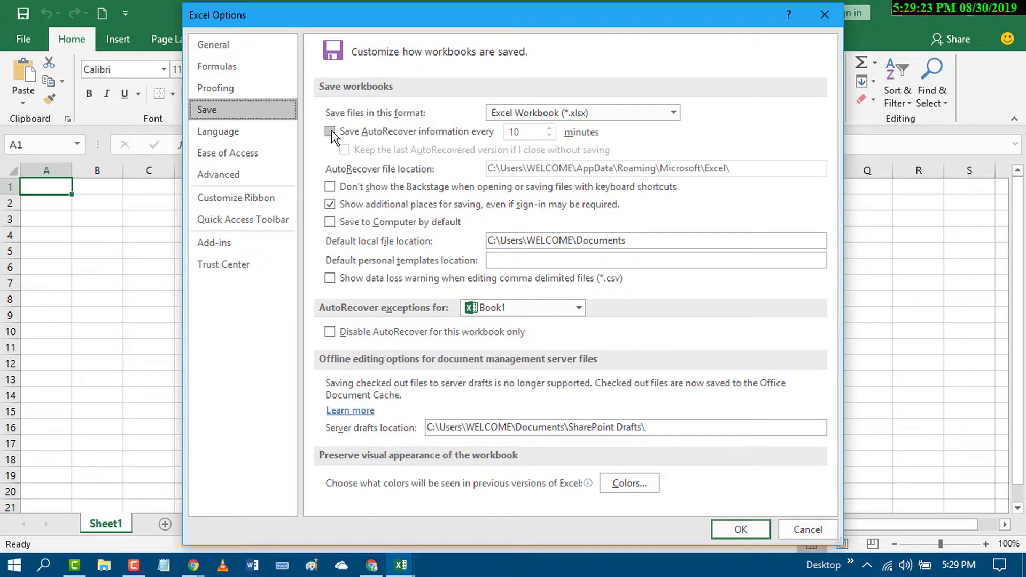
{"action": "left_click", "coordinate": [329, 132]}
{"action": "type", "text": "60"}
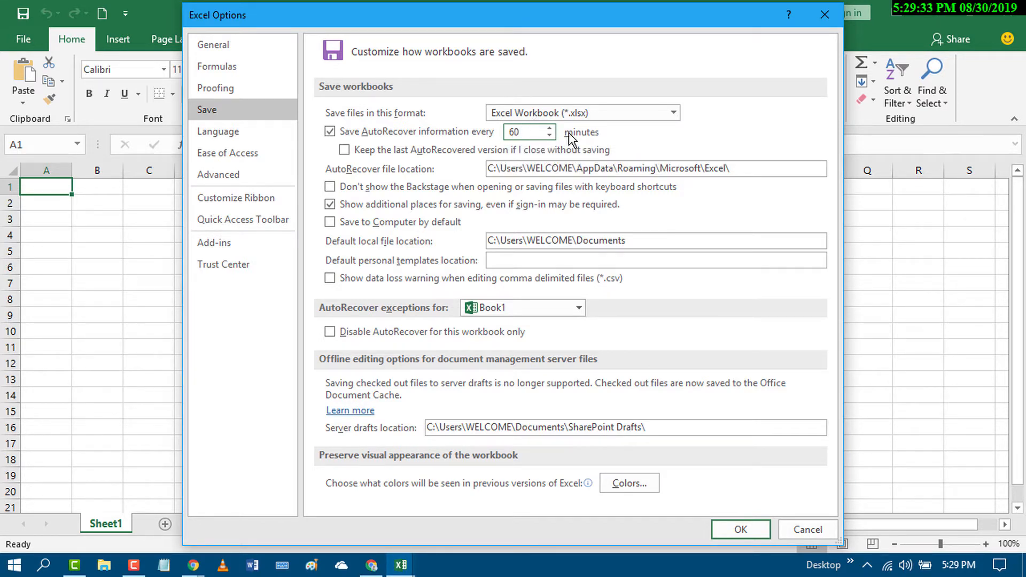
Confirm the 60-minute AutoRecover interval with OK, returning to the empty Book1 grid
{"action": "left_click", "coordinate": [740, 530]}
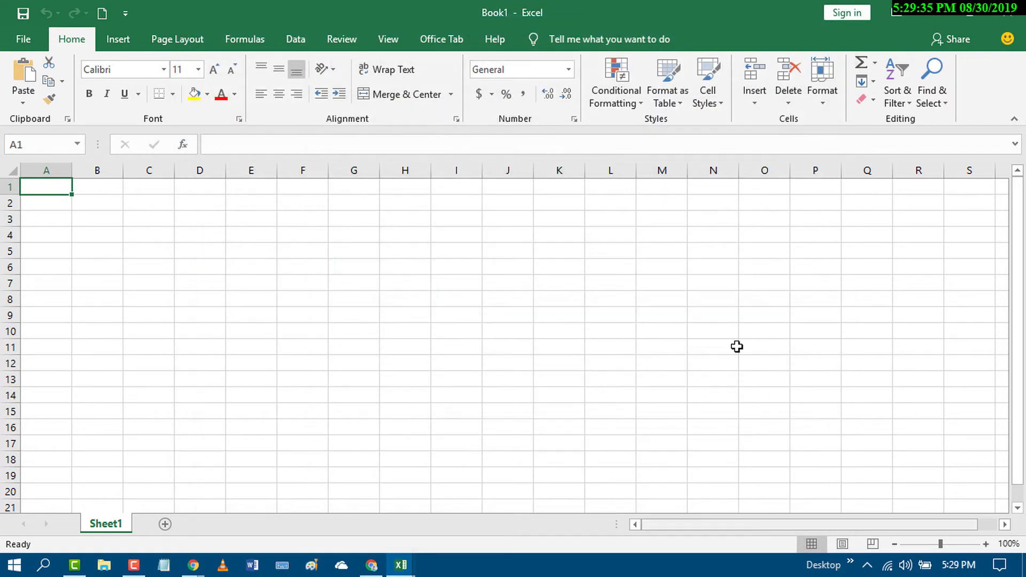
{"action": "mouse_move", "coordinate": [527, 338]}
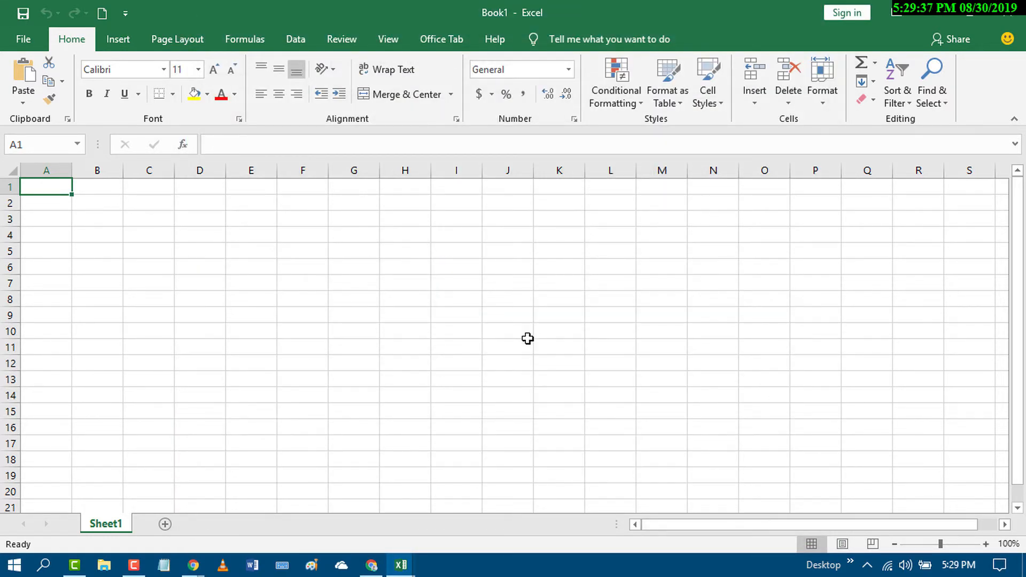